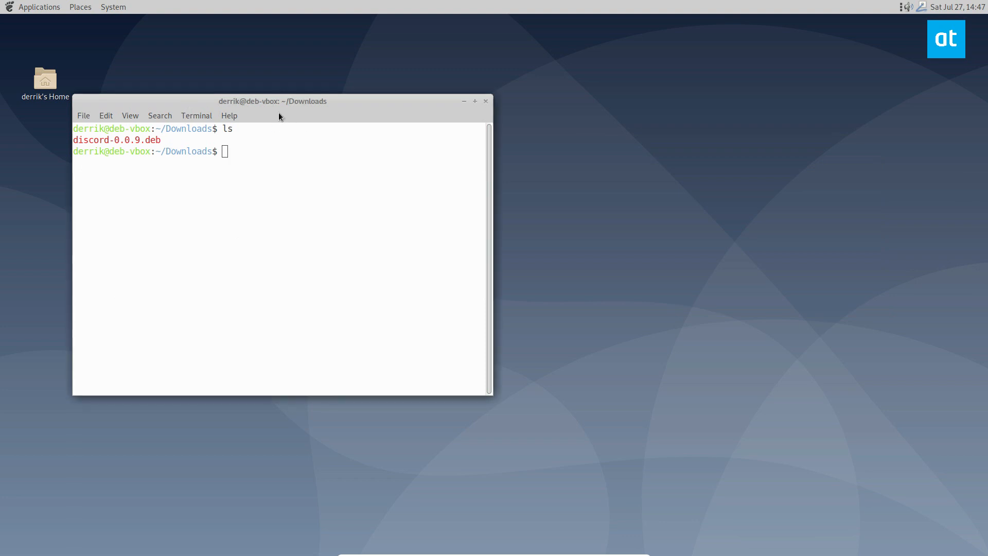
Step: Move the terminal window showing the Downloads listing toward the centre of the desktop
{"action": "left_click_drag", "start_coordinate": [271, 101], "coordinate": [348, 115]}
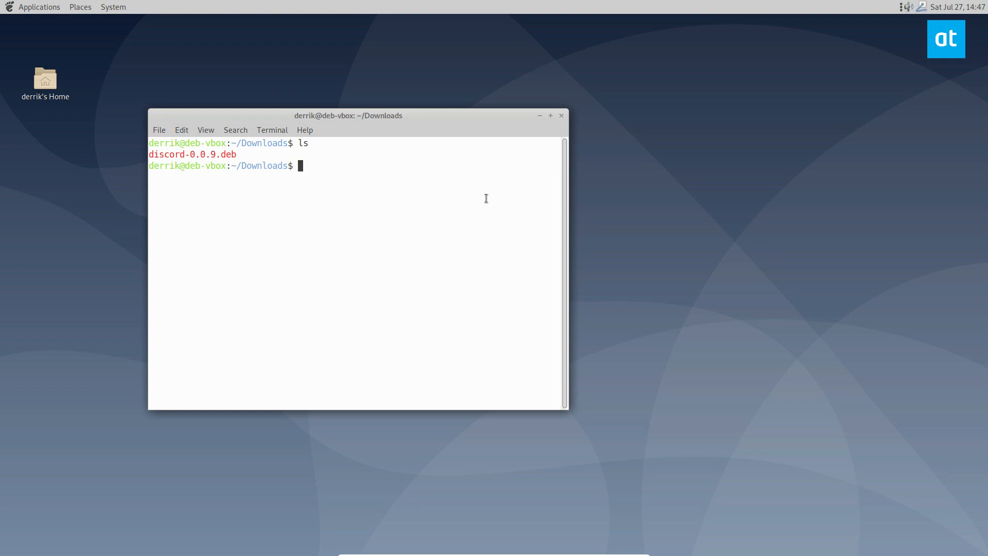
Step: Run sudo dpkg -i discord-0.0.9.deb, which fails on missing libappindicator1 and libc++1
{"action": "type", "text": "sudo dp"}
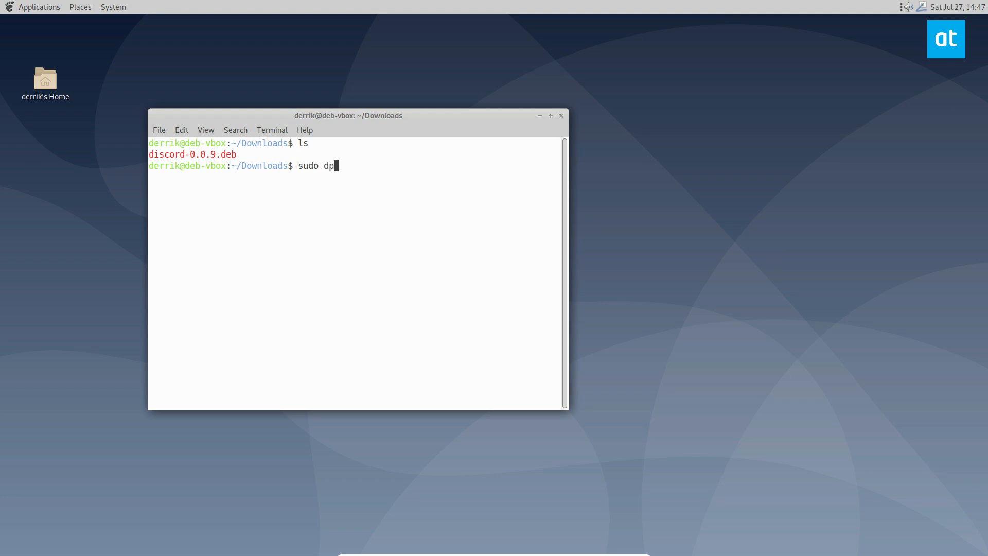
{"action": "type", "text": "kg -i discord-0.0.9.deb"}
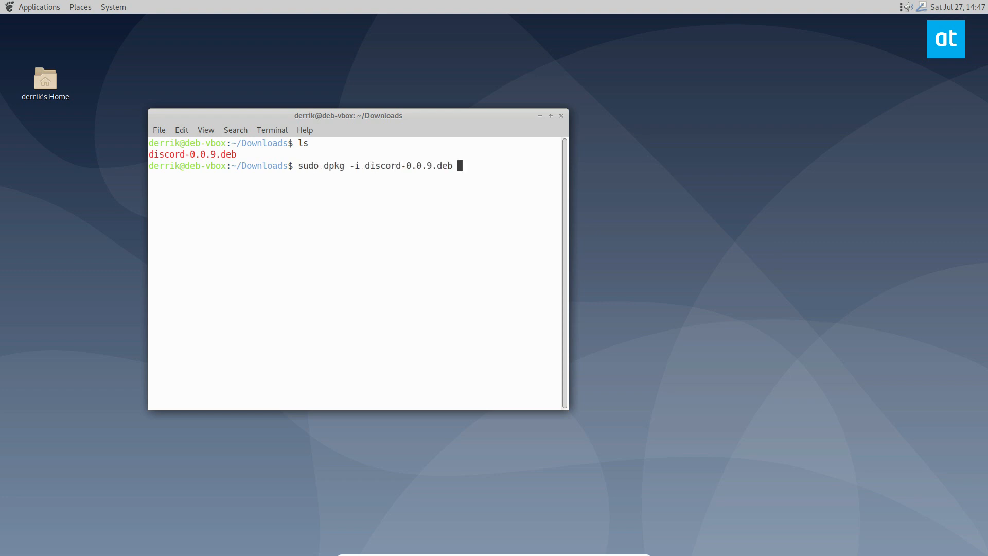
{"action": "key", "text": "Return"}
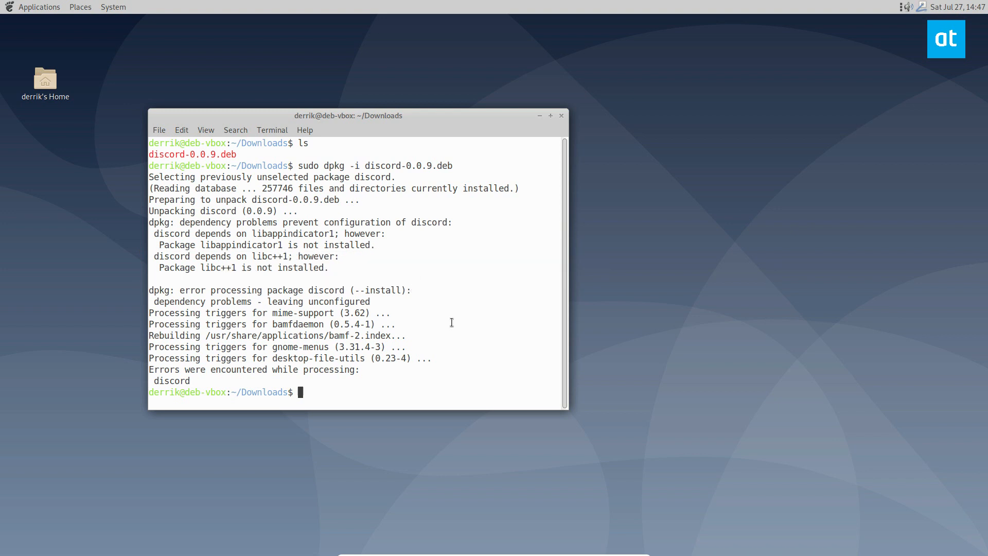
{"action": "mouse_move", "coordinate": [553, 363]}
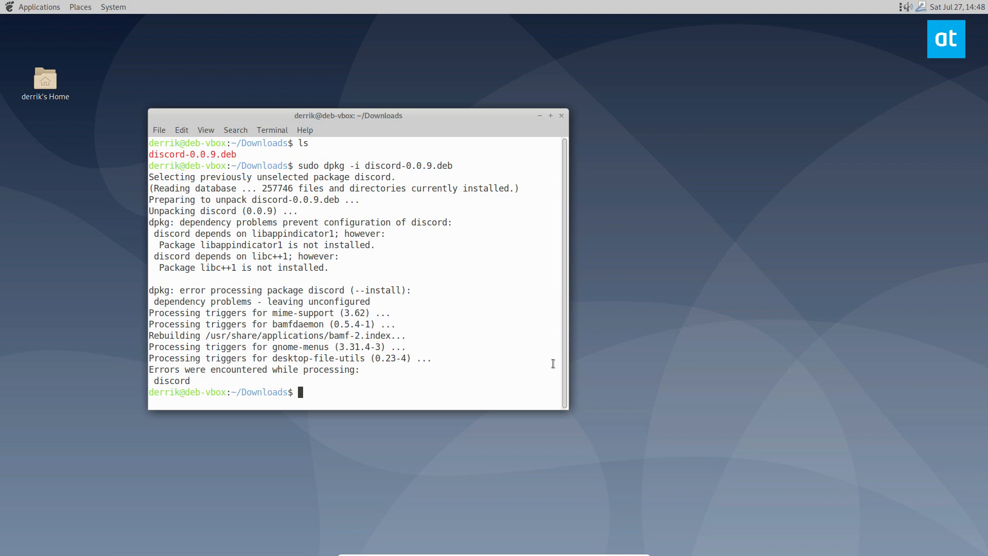
{"action": "mouse_move", "coordinate": [506, 157]}
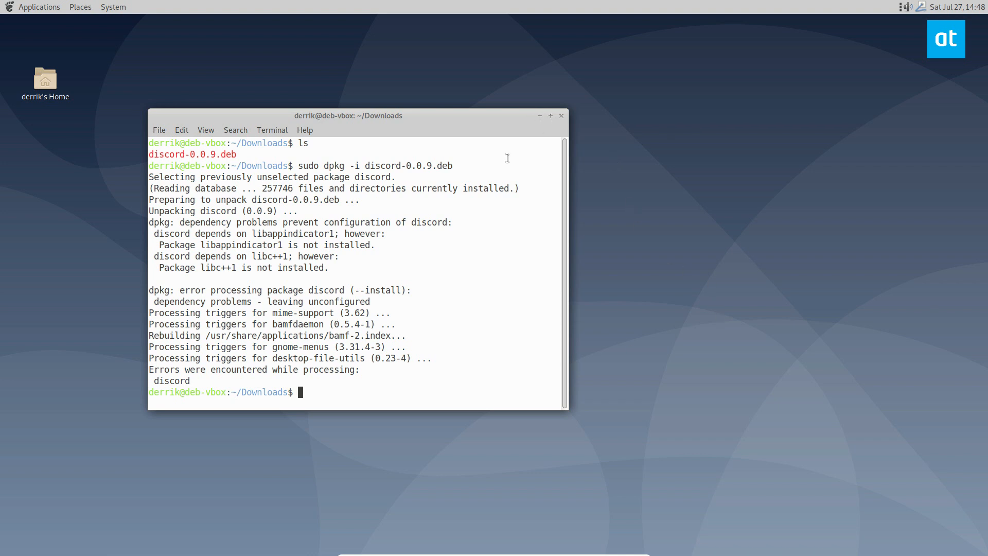
Step: Abandon a half-typed sudo apt install command and close the terminal
{"action": "type", "text": "sudo apt install"}
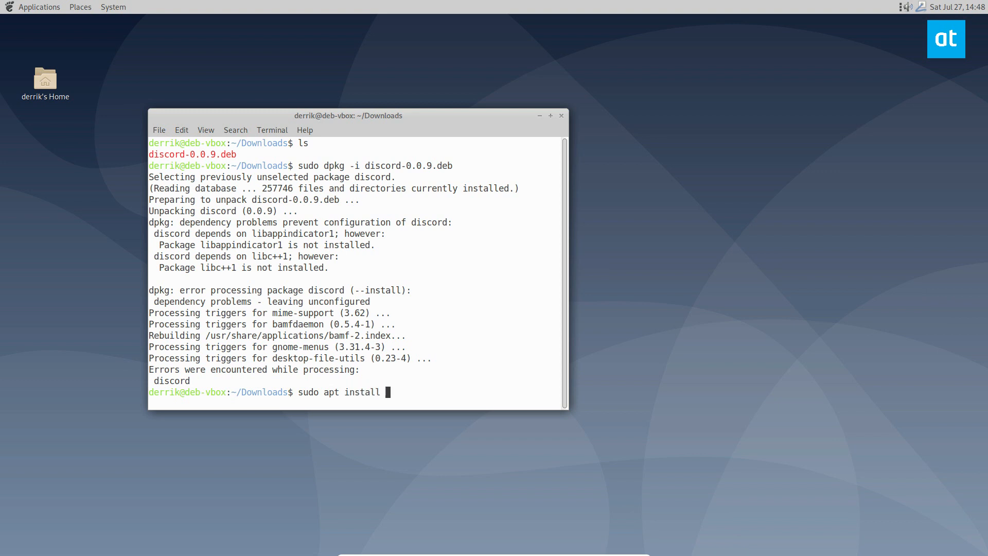
{"action": "type", "text": "-"}
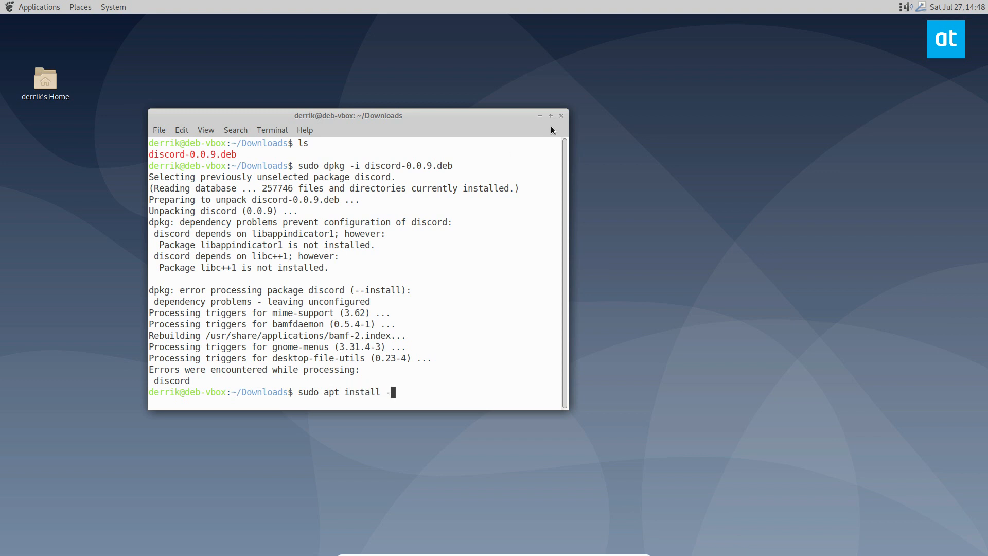
{"action": "left_click", "coordinate": [559, 115]}
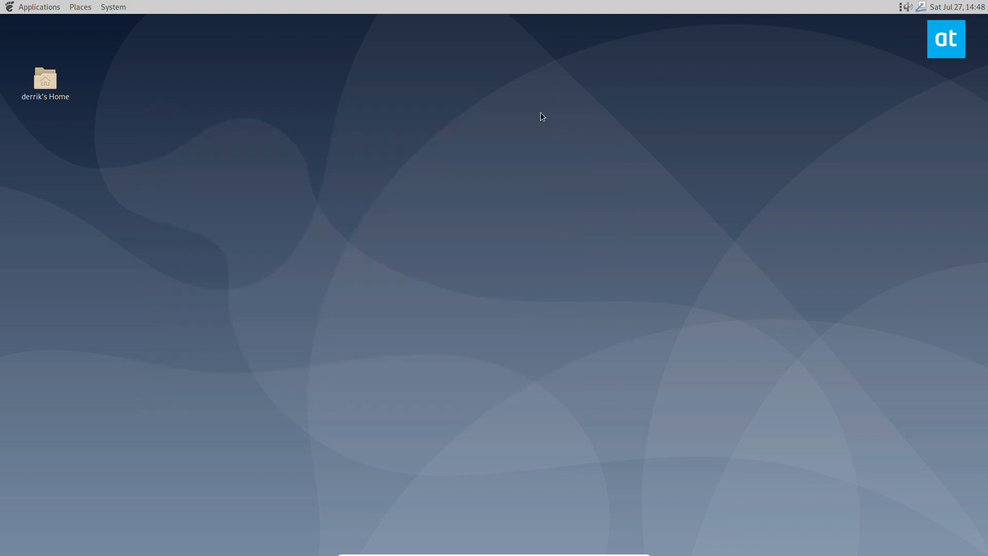
Step: Launch synaptic-pkexec from the Run Application prompt and authenticate as root
{"action": "key", "text": "alt+F2"}
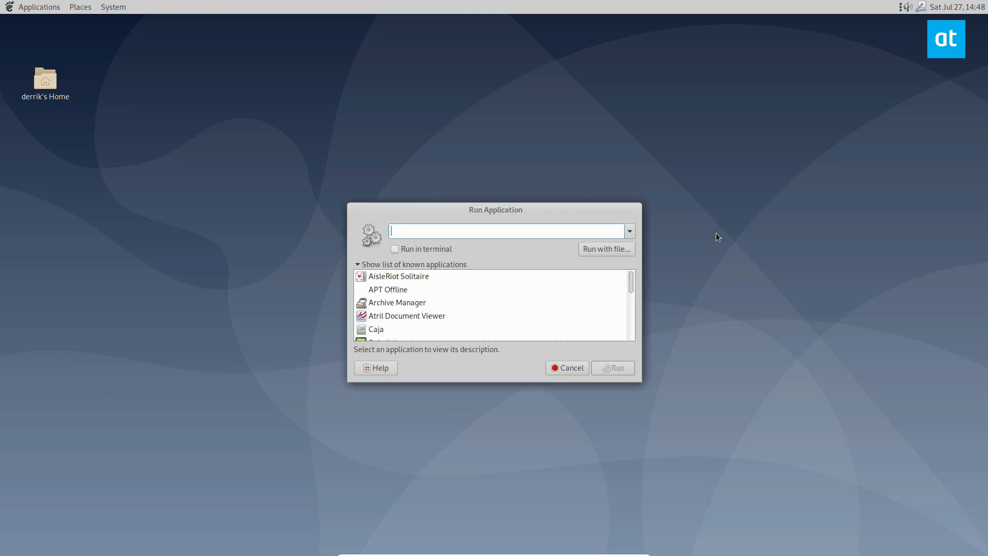
{"action": "type", "text": "synaptic-pkexec"}
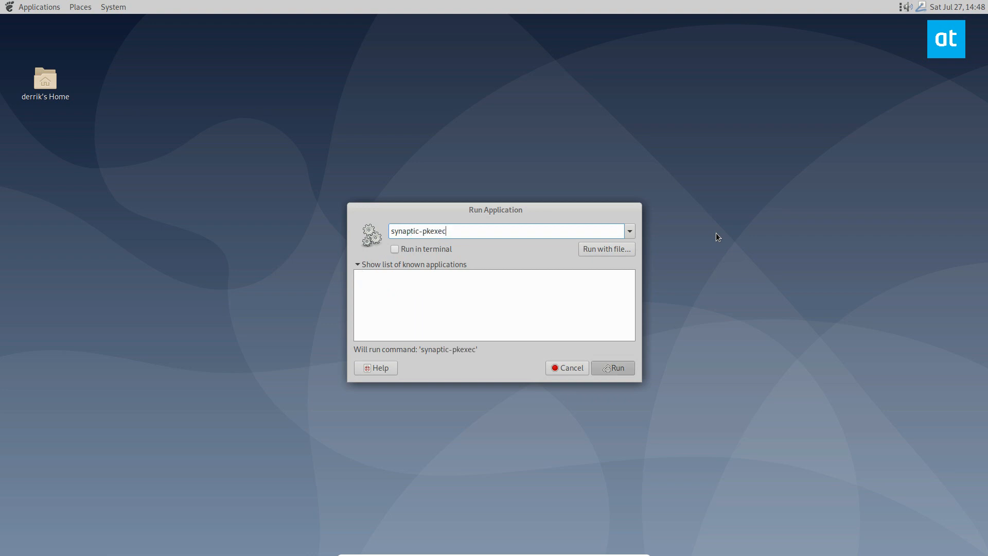
{"action": "left_click", "coordinate": [611, 367]}
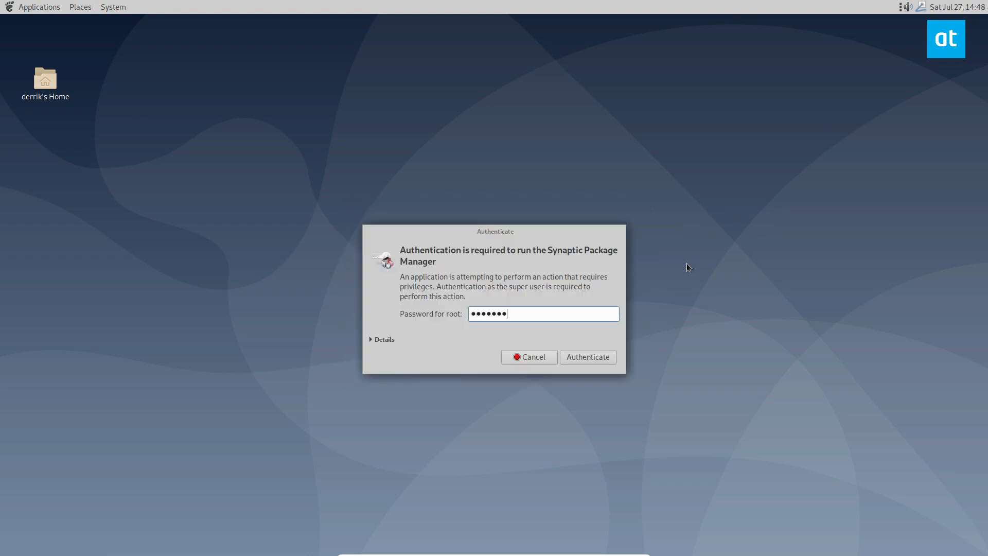
{"action": "left_click", "coordinate": [587, 357]}
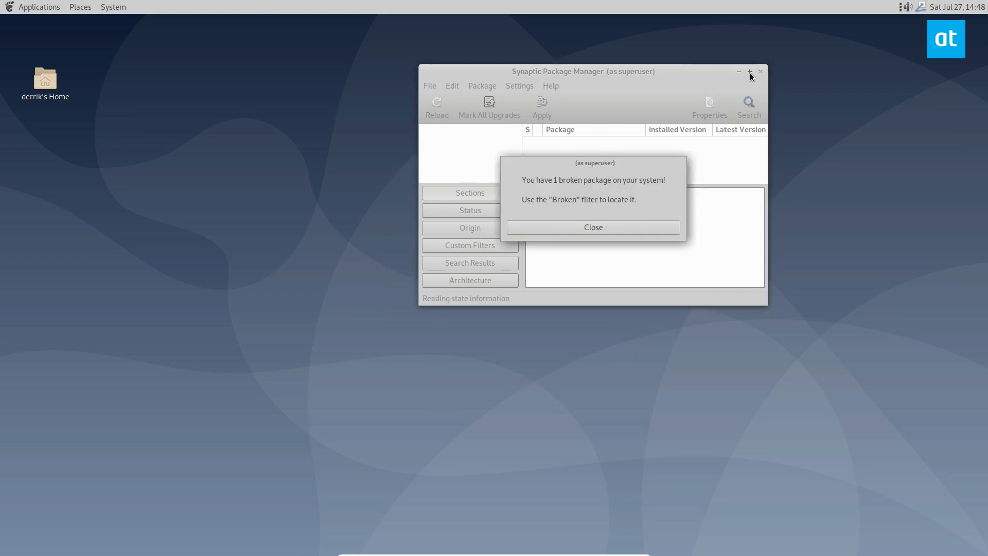
Step: Maximize Synaptic, dismiss the broken-package notice and filter to broken packages, isolating discord
{"action": "left_click", "coordinate": [749, 71]}
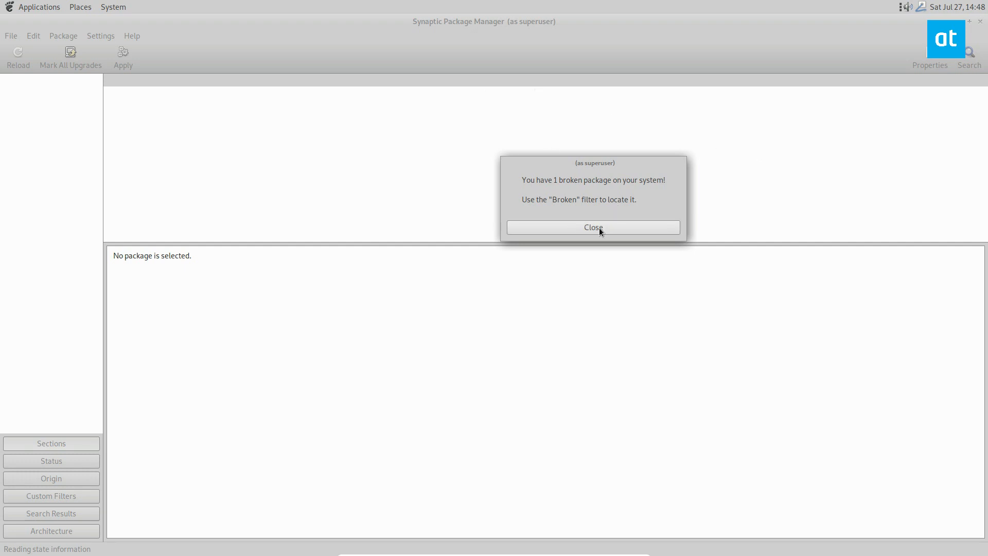
{"action": "left_click", "coordinate": [592, 227]}
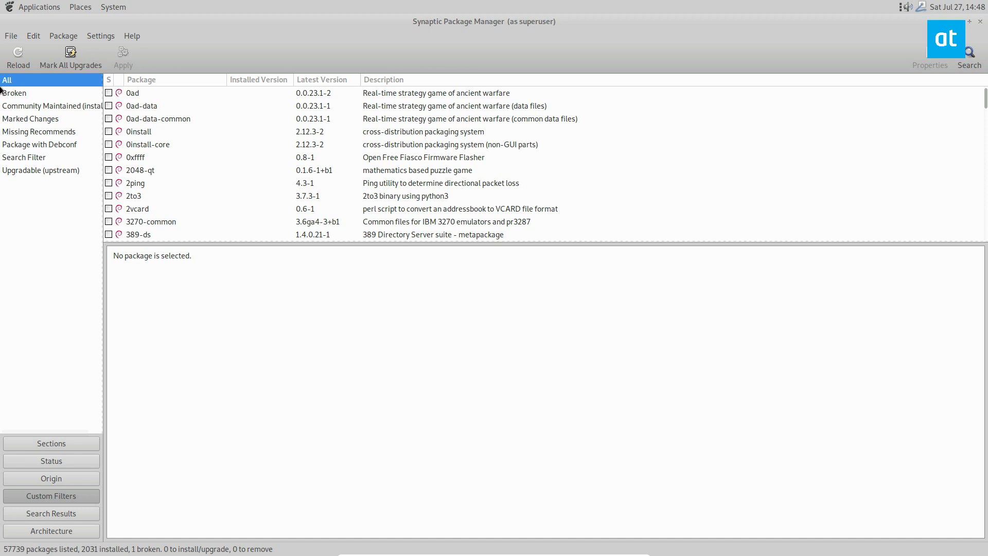
{"action": "left_click", "coordinate": [13, 93]}
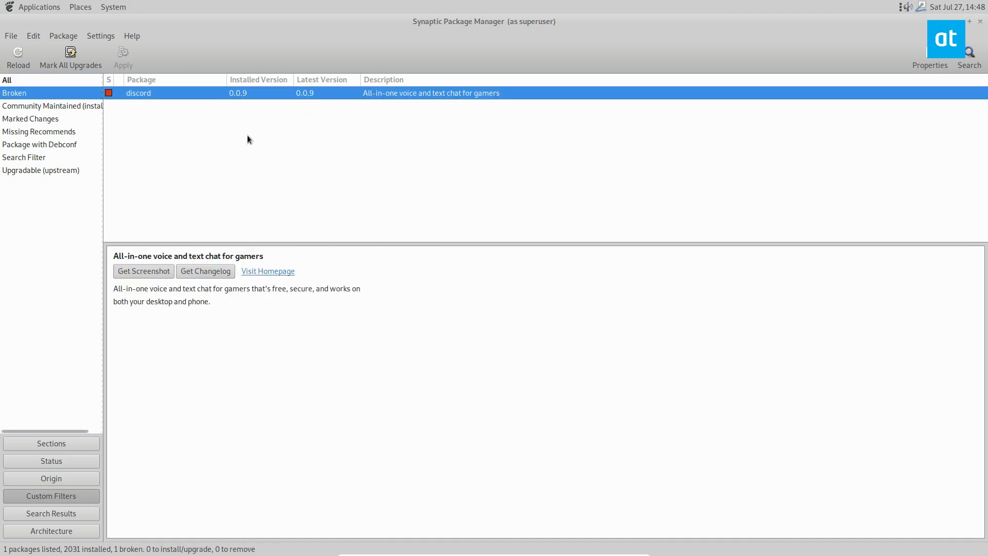
{"action": "mouse_move", "coordinate": [413, 270]}
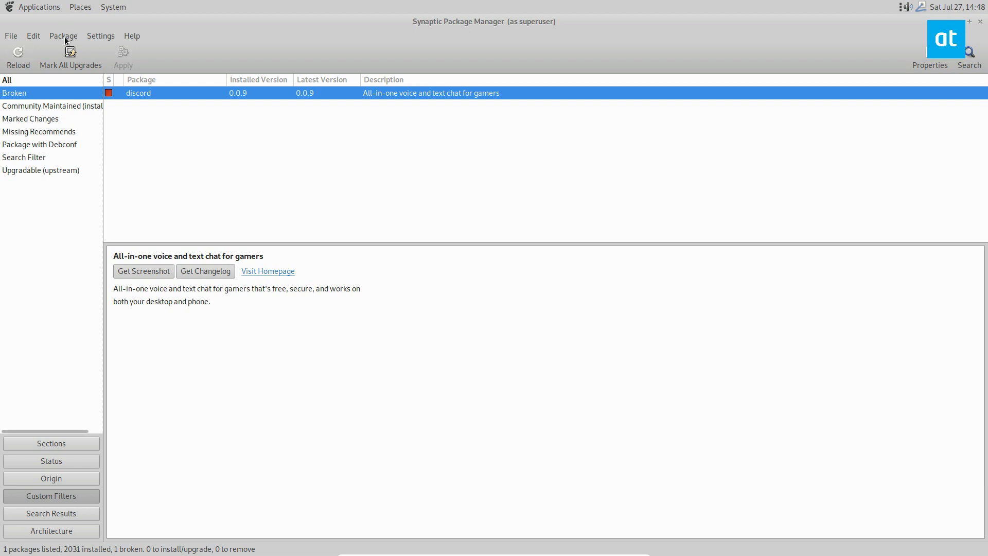
Step: Run Edit > Fix Broken Packages and apply, marking six dependency packages for installation
{"action": "left_click", "coordinate": [99, 35]}
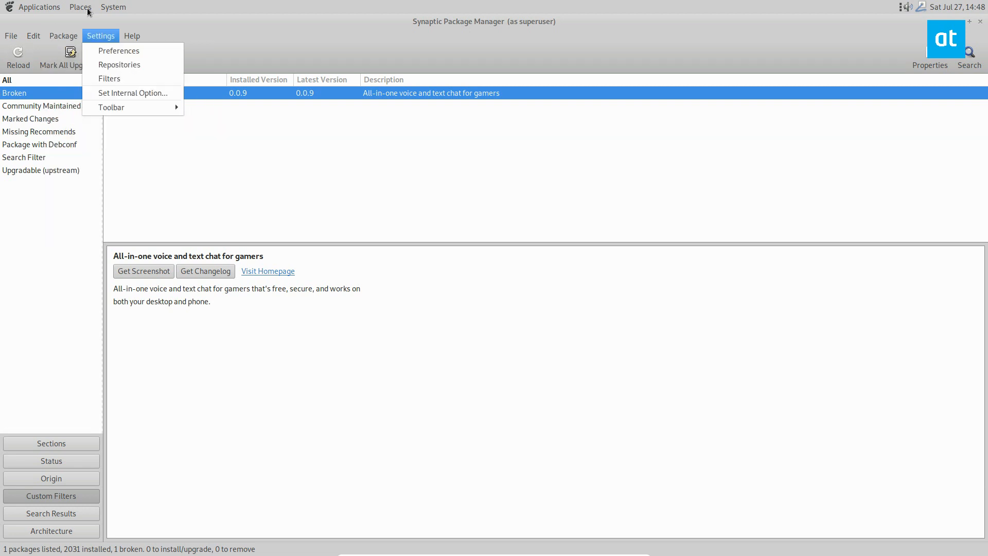
{"action": "left_click", "coordinate": [33, 35]}
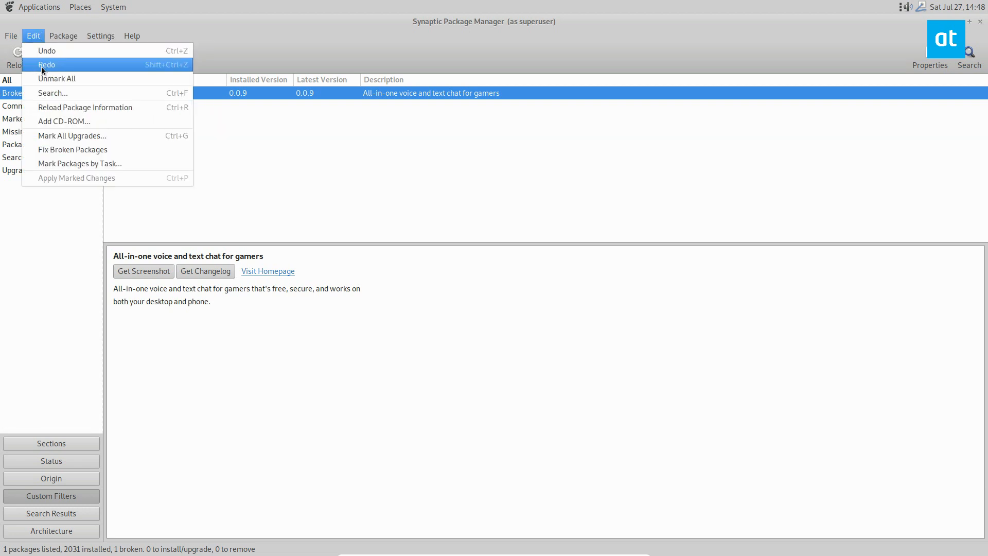
{"action": "left_click", "coordinate": [72, 149]}
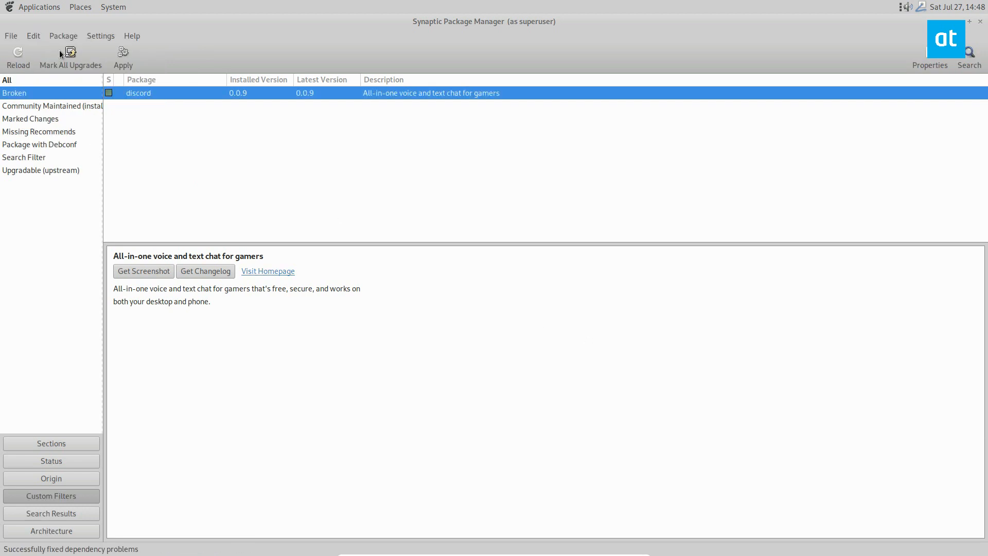
{"action": "left_click", "coordinate": [122, 55]}
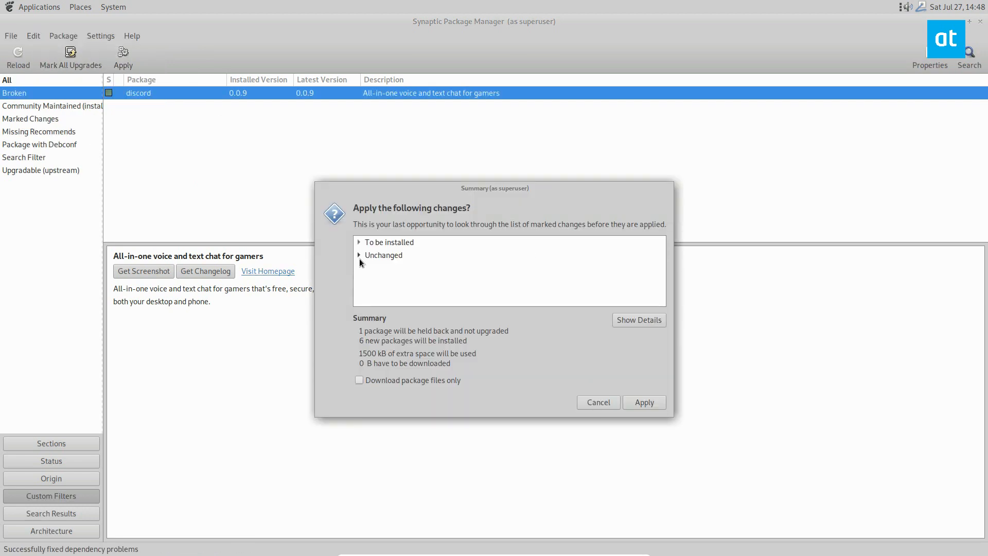
Step: Review details of the six packages to be installed and confirm applying the changes
{"action": "left_click", "coordinate": [359, 242]}
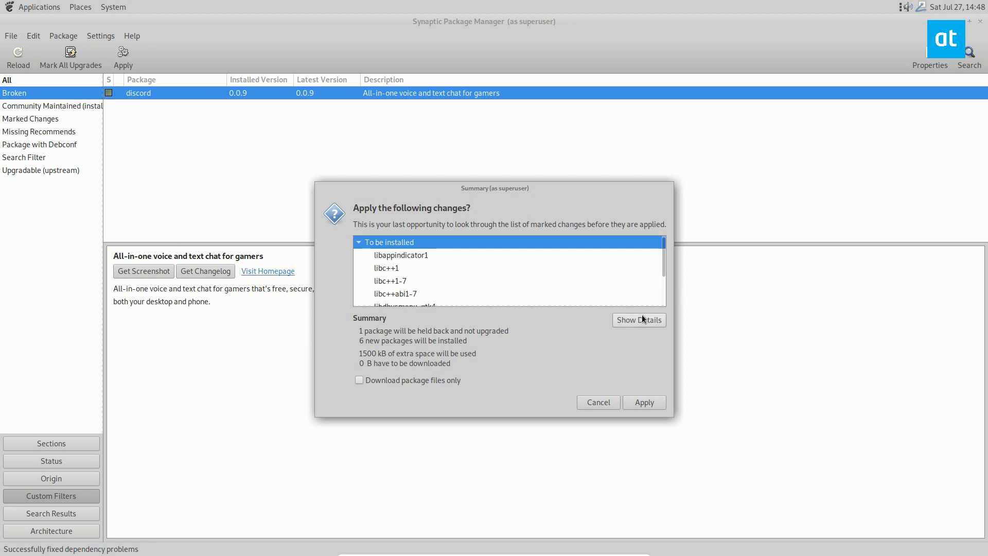
{"action": "left_click", "coordinate": [638, 319]}
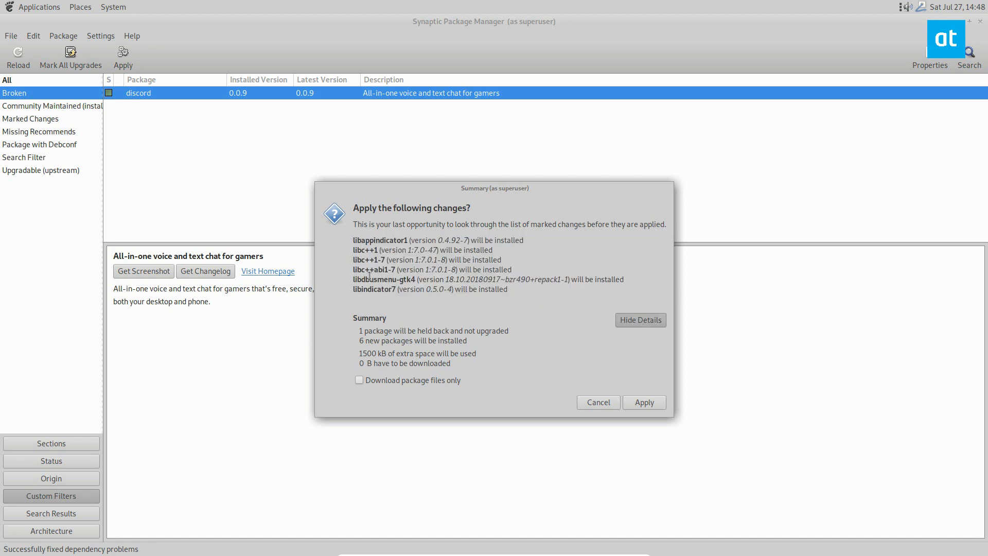
{"action": "mouse_move", "coordinate": [644, 403]}
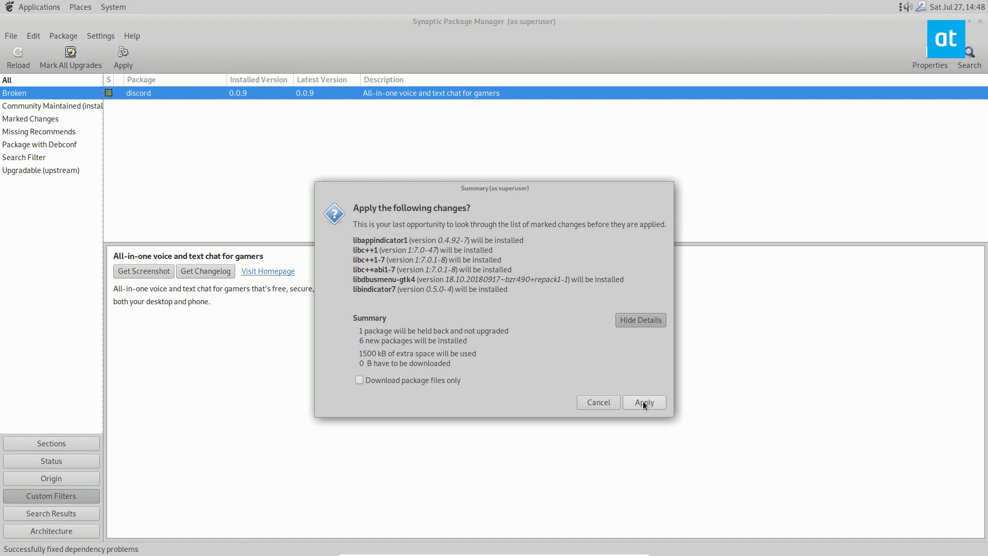
{"action": "left_click", "coordinate": [643, 403]}
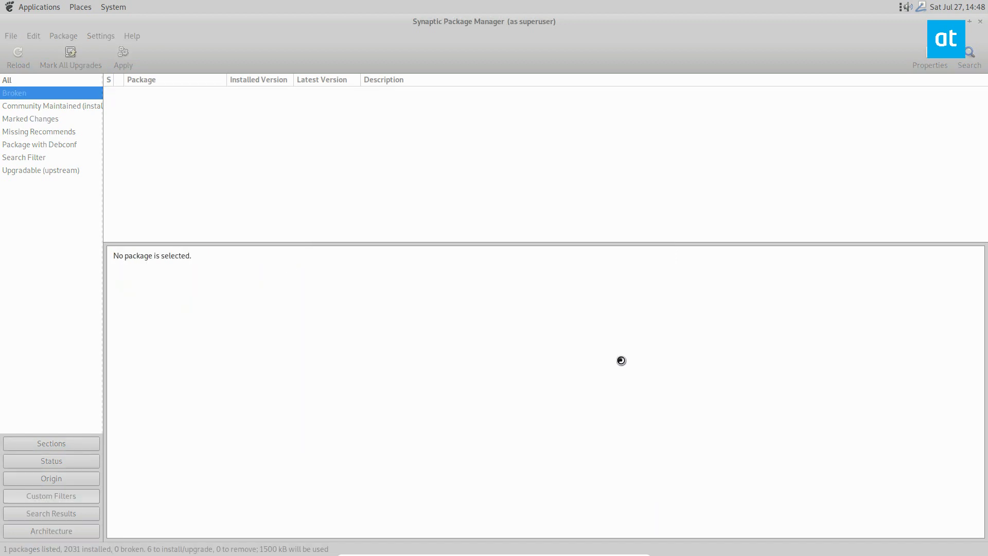
Step: Dismiss the changes-applied confirmation and close Synaptic Package Manager
{"action": "left_click", "coordinate": [123, 57]}
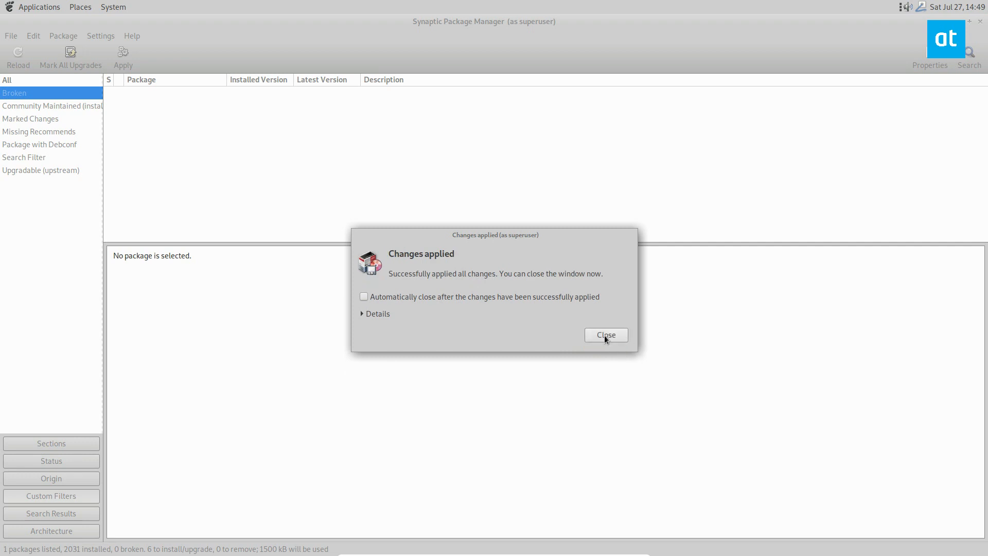
{"action": "left_click", "coordinate": [605, 334]}
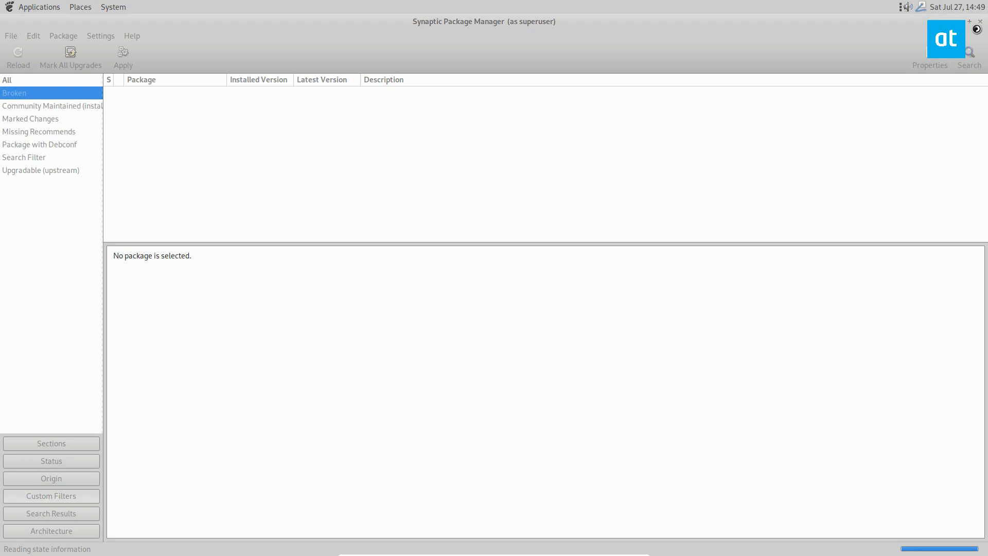
{"action": "left_click", "coordinate": [38, 7]}
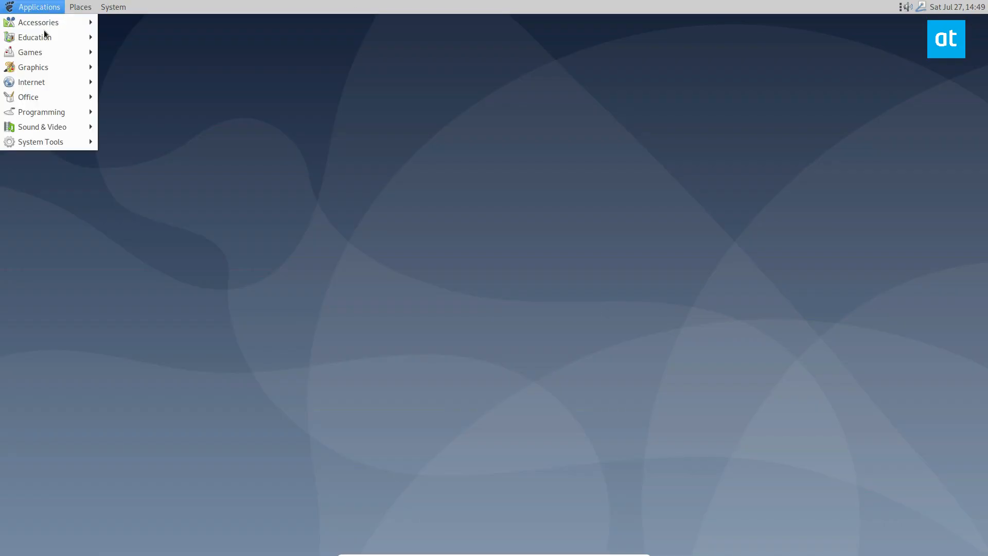
{"action": "mouse_move", "coordinate": [33, 67]}
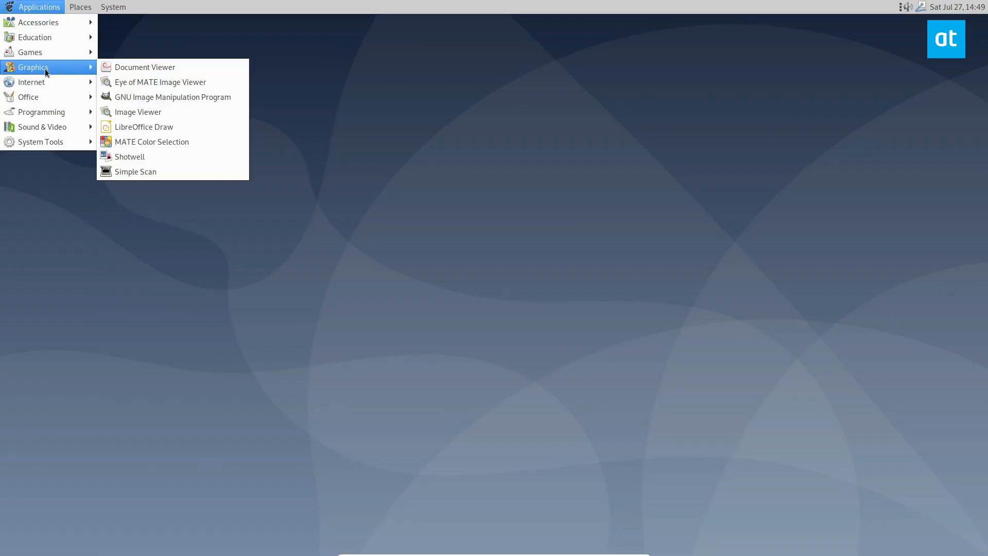